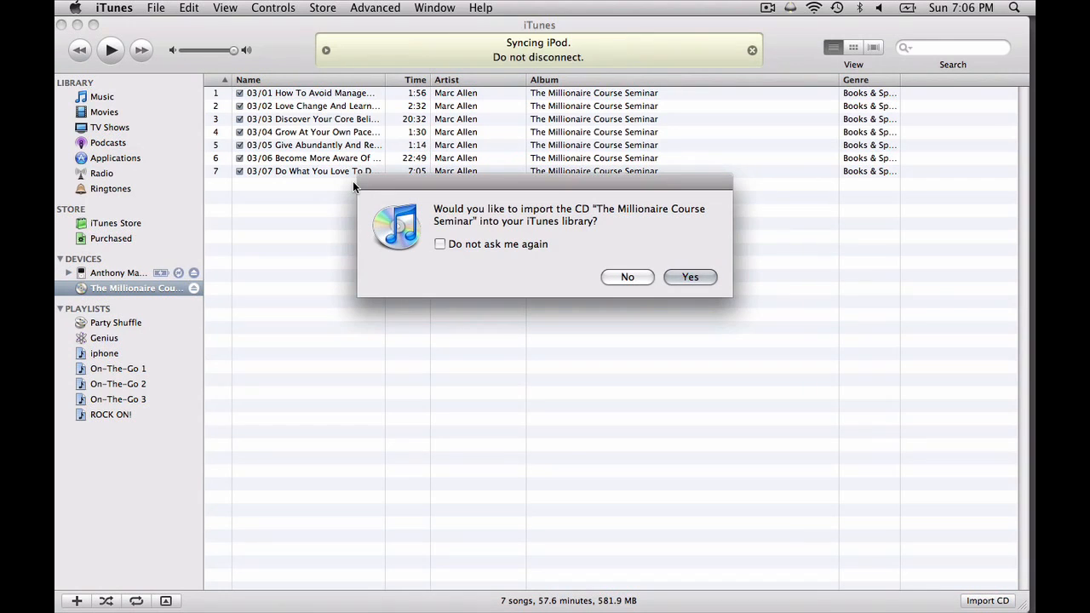
mouse_move(627, 273)
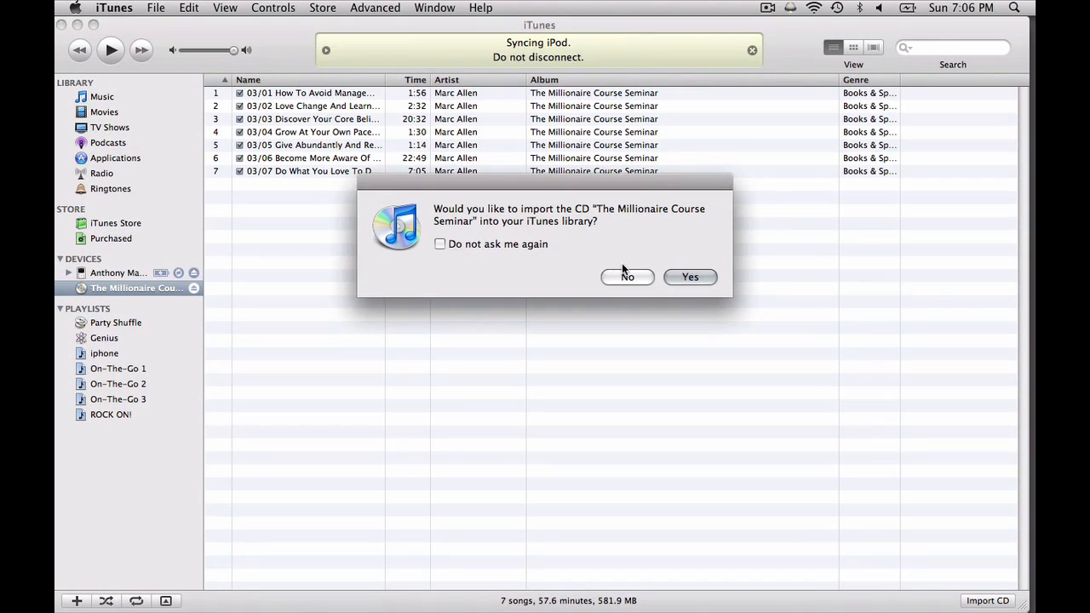
- Confirm importing 'The Millionaire Course Seminar' CD into the library
click(690, 277)
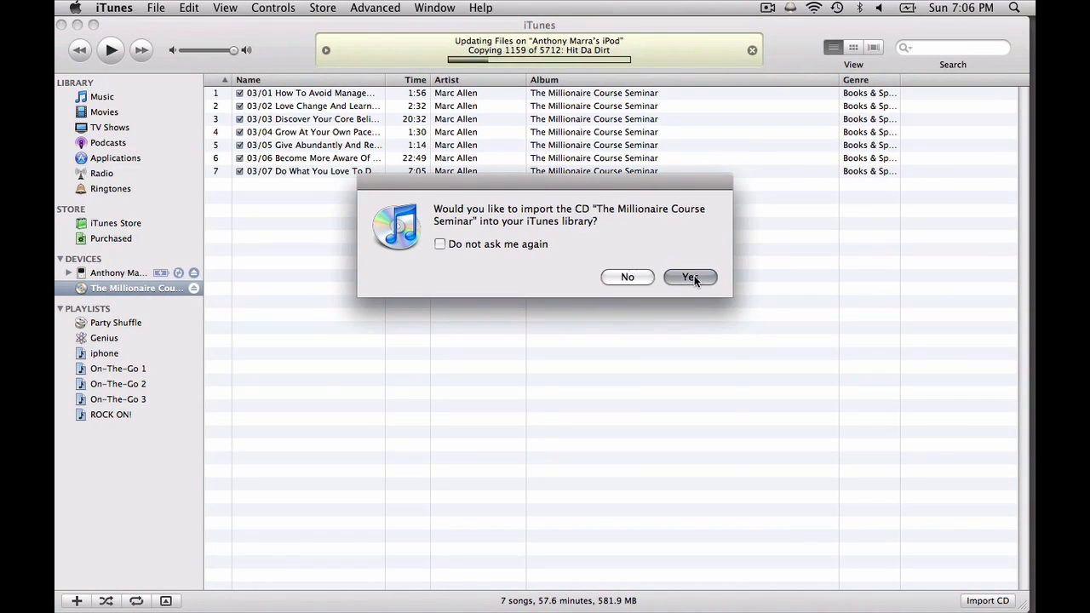
click(689, 277)
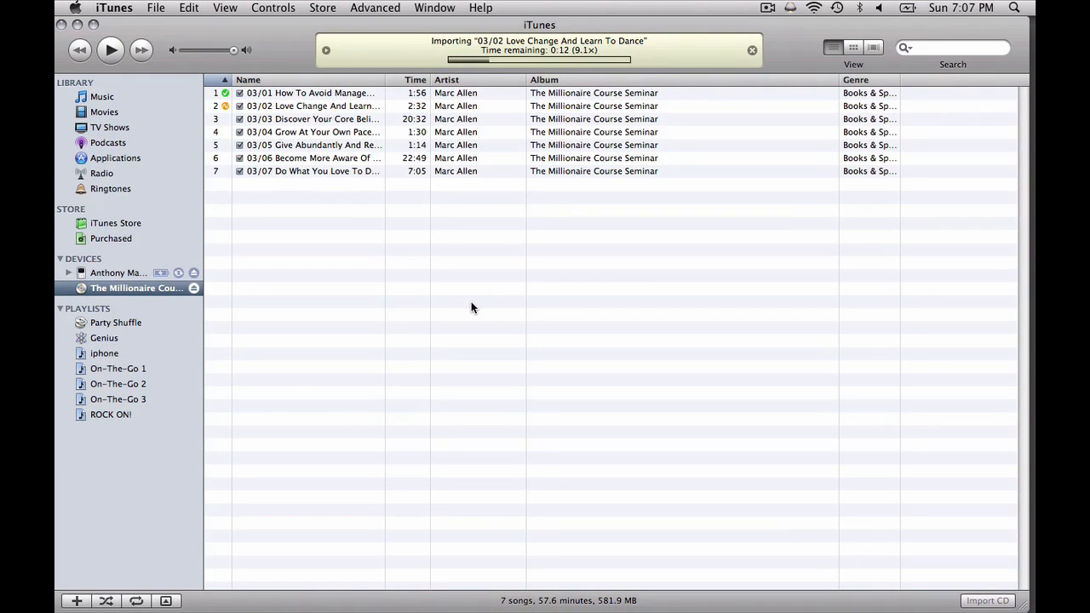
mouse_move(114, 81)
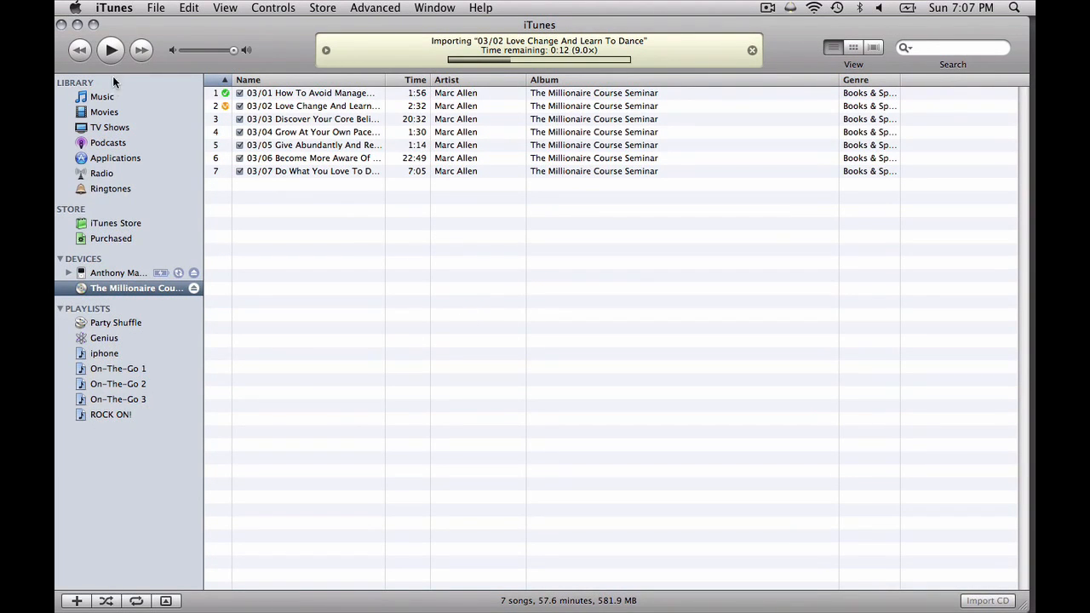
- Show the 5,716-item Music library and scroll through it
click(102, 96)
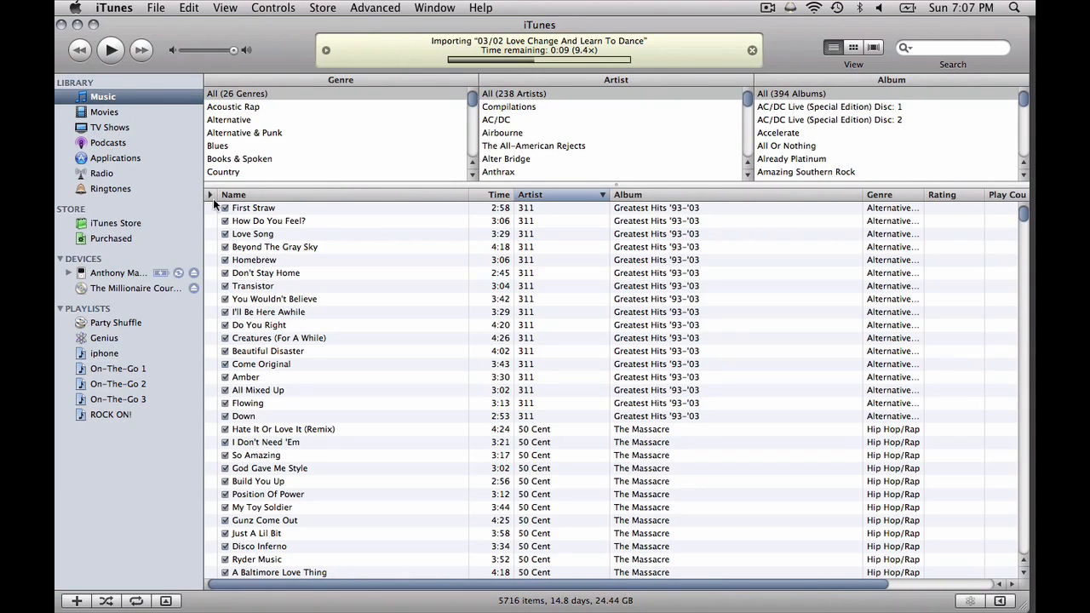
scroll(down, 3)
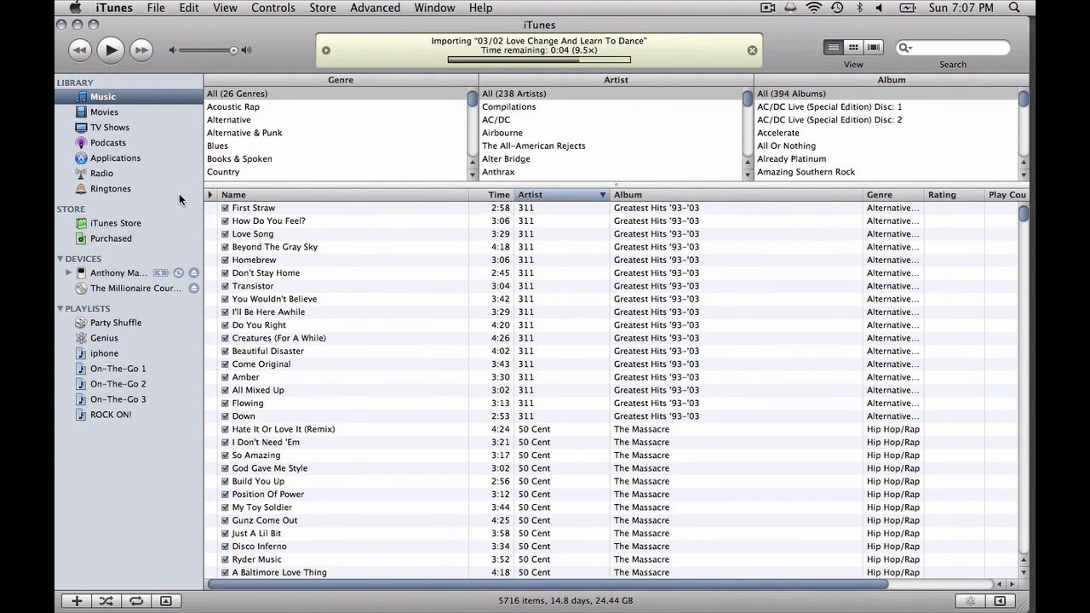
mouse_move(103, 268)
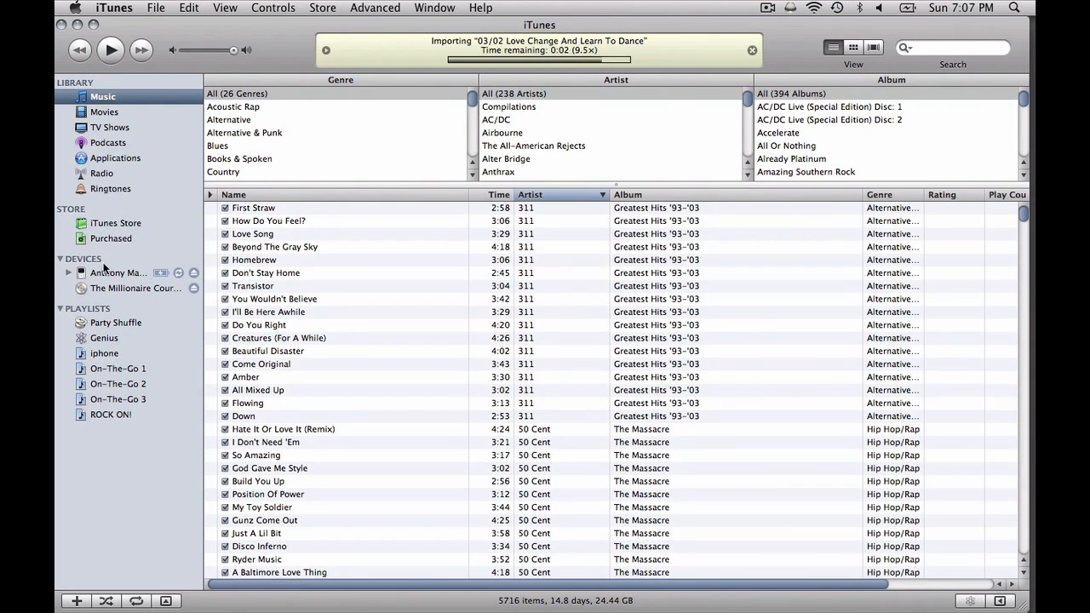
click(117, 273)
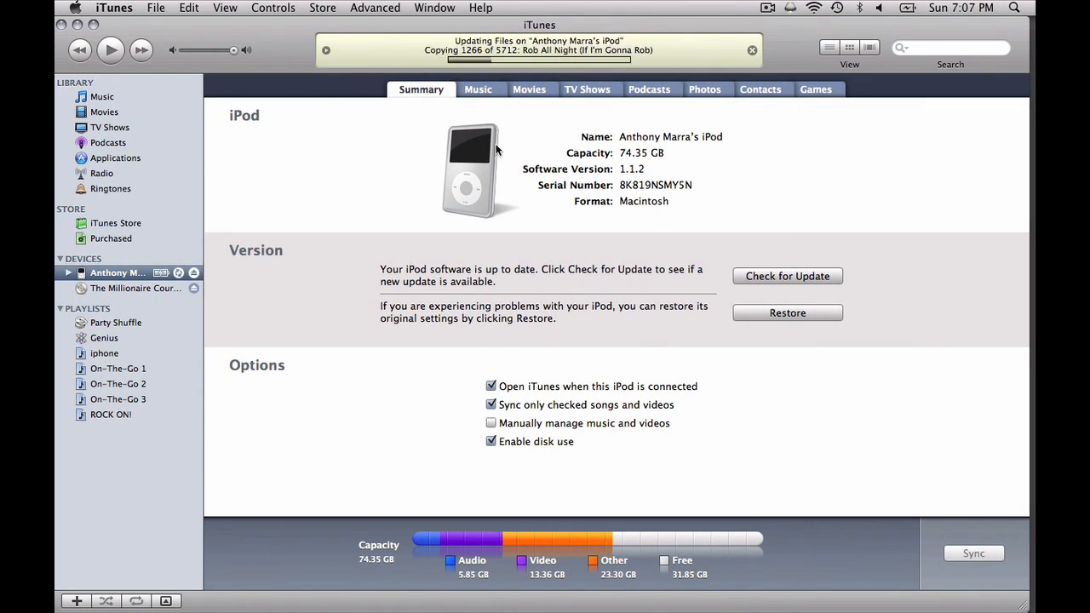
click(477, 90)
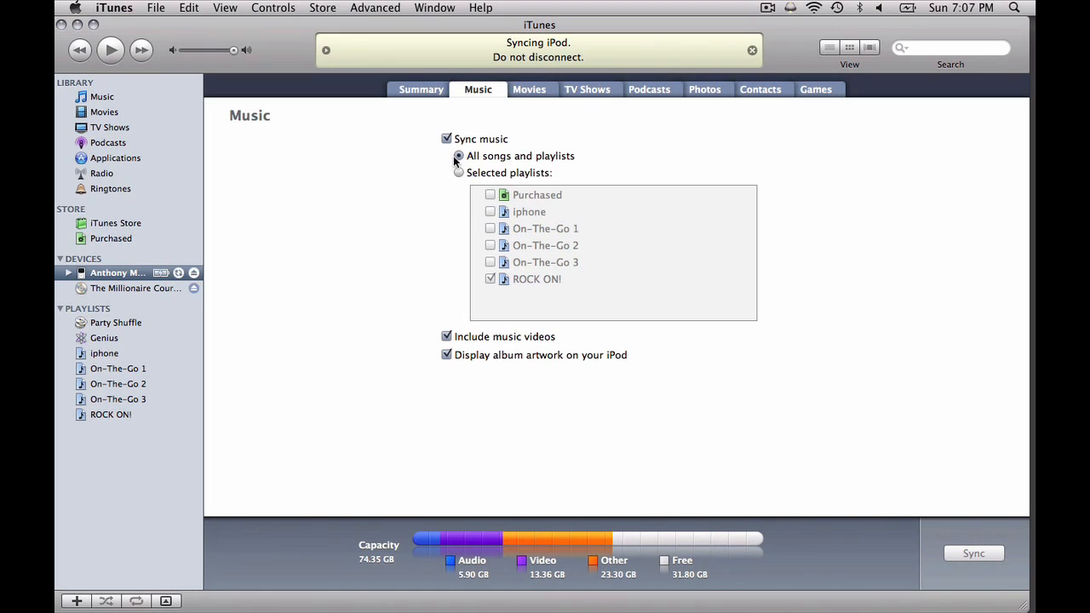
- Set the iPod to sync all songs and playlists, then sync
click(459, 156)
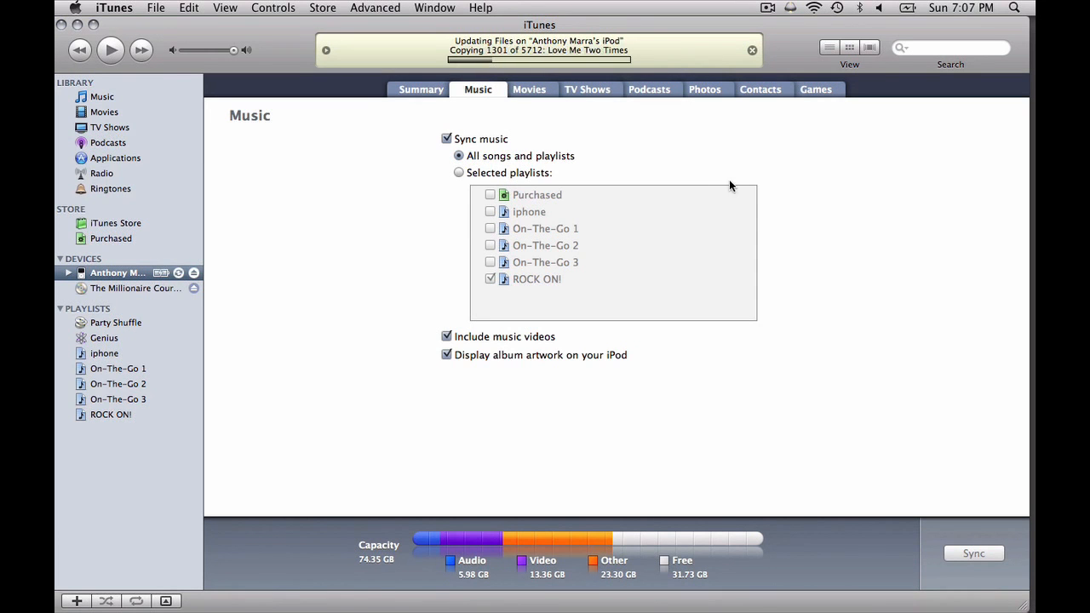
click(974, 554)
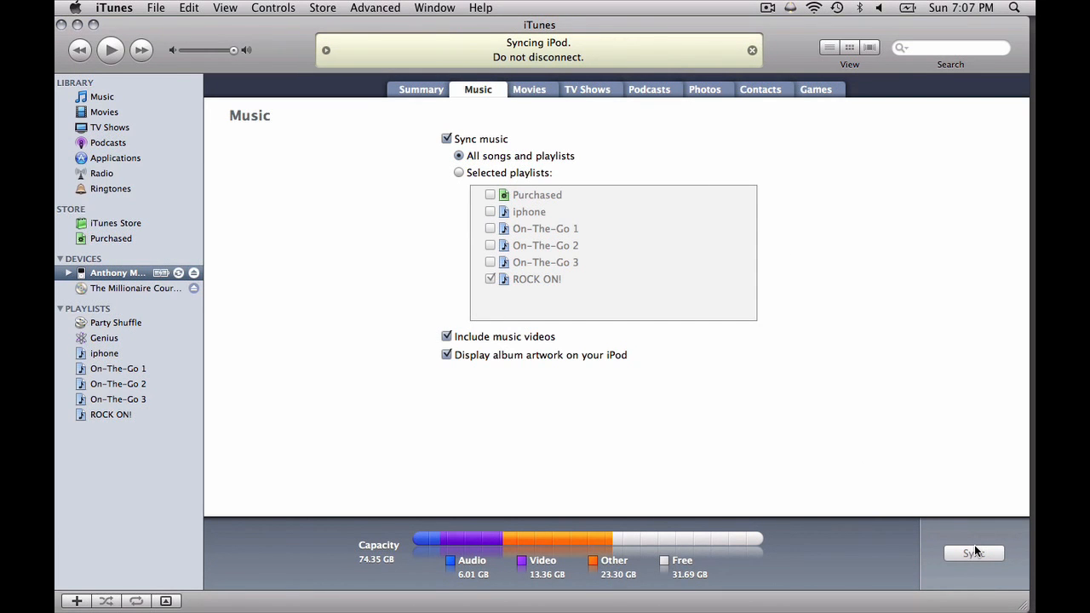